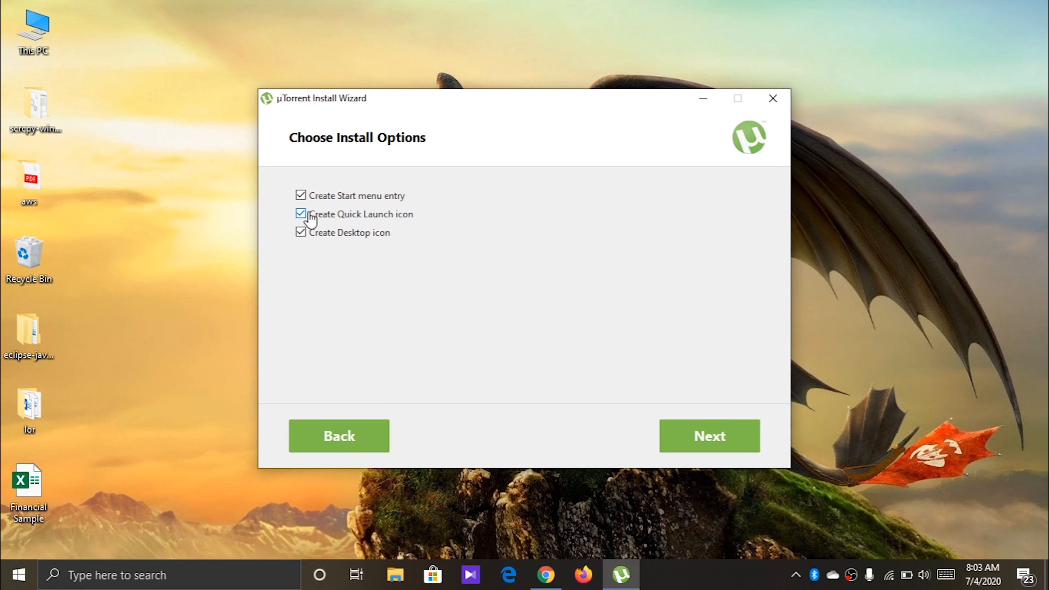
- Skip the Quick Launch icon, keep the desktop shortcut, and finish the installation
{"action": "left_click", "coordinate": [300, 213]}
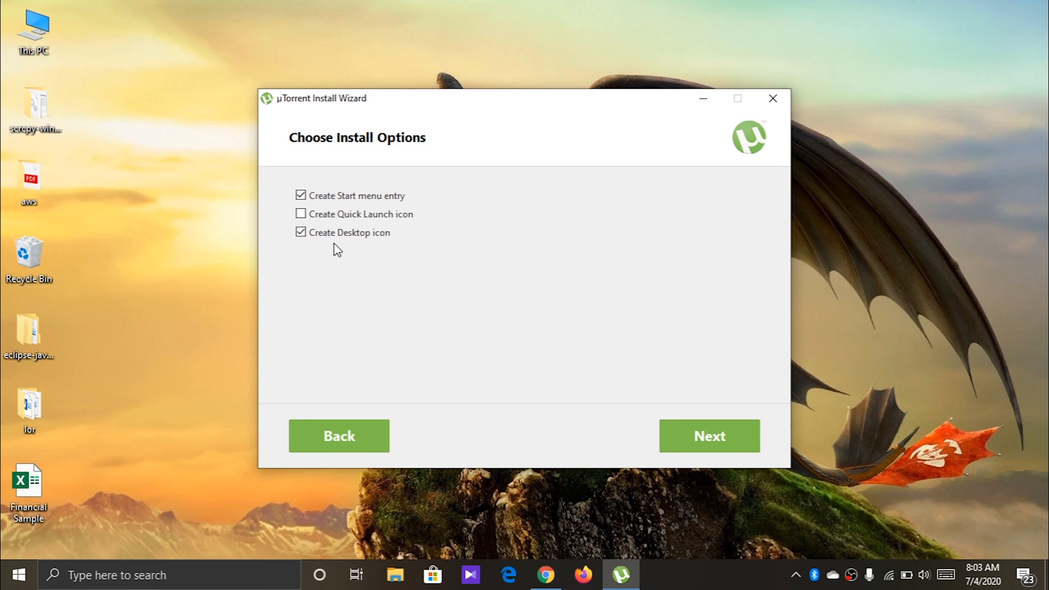
{"action": "left_click", "coordinate": [709, 436]}
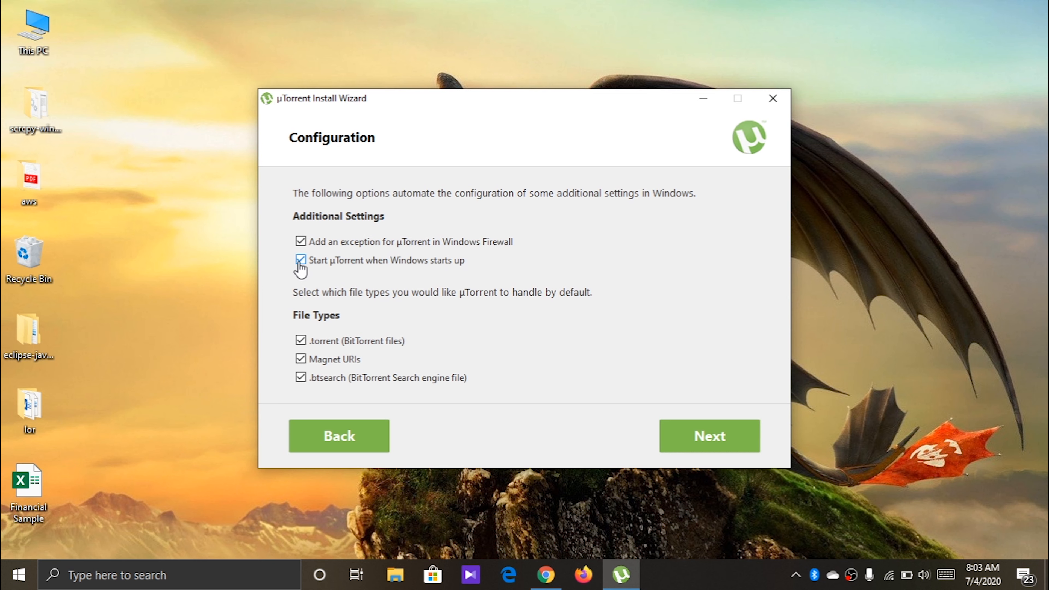
{"action": "left_click", "coordinate": [708, 435]}
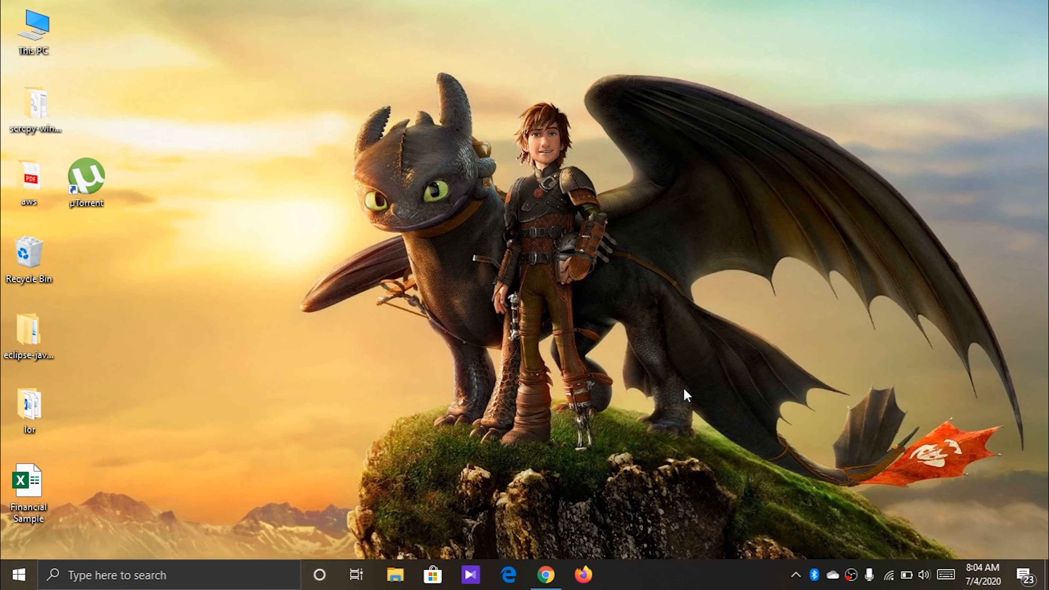
- Launch µTorrent 3.5.5 from its new desktop icon, showing an empty torrent list
{"action": "double_click", "coordinate": [86, 176]}
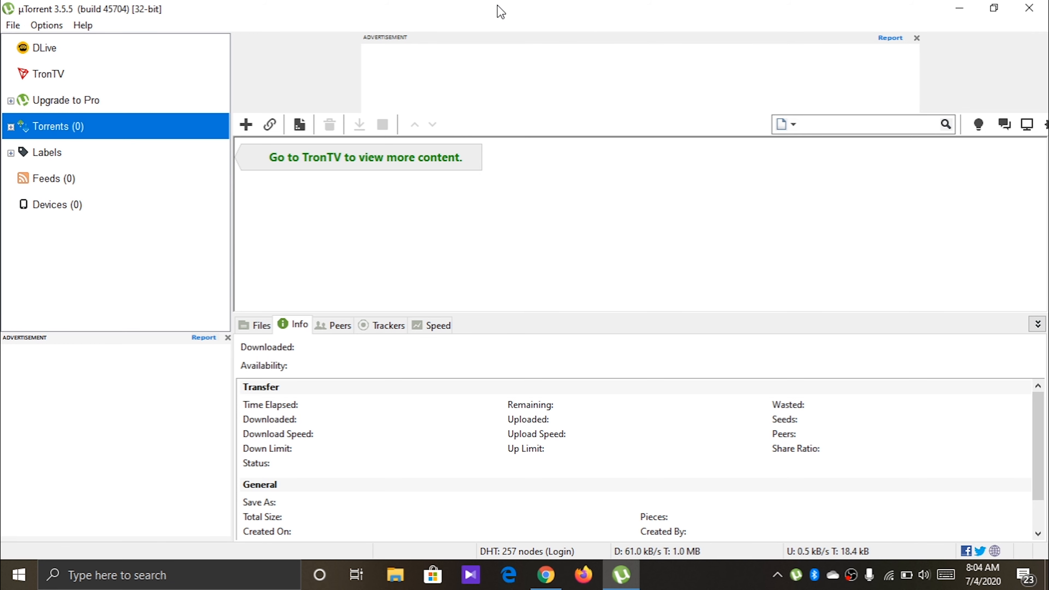
{"action": "mouse_move", "coordinate": [20, 43]}
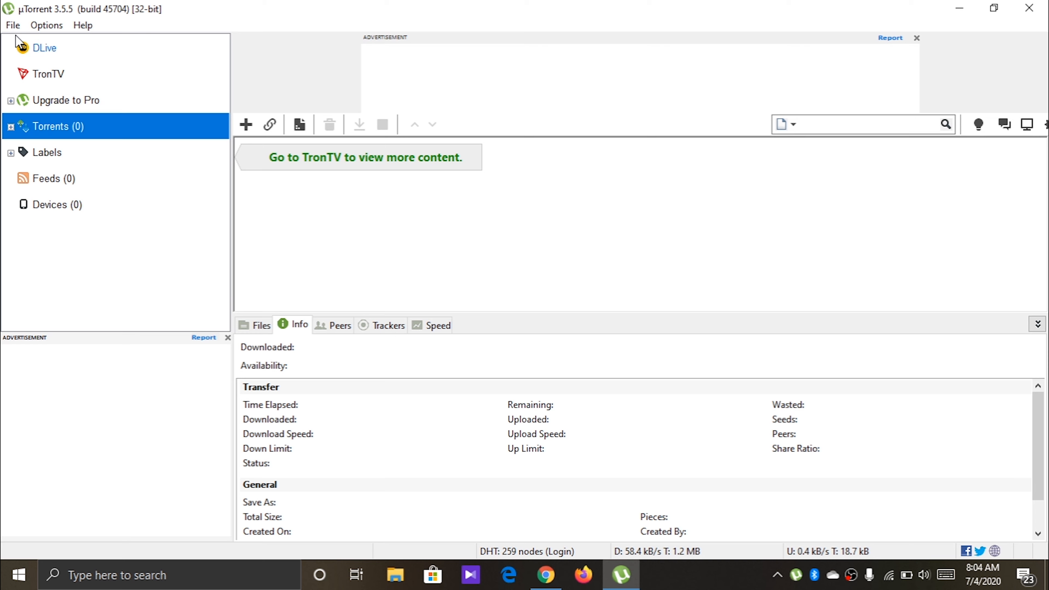
- Exit µTorrent via File > Exit, confirm the quit prompt, and return to the desktop
{"action": "left_click", "coordinate": [45, 25]}
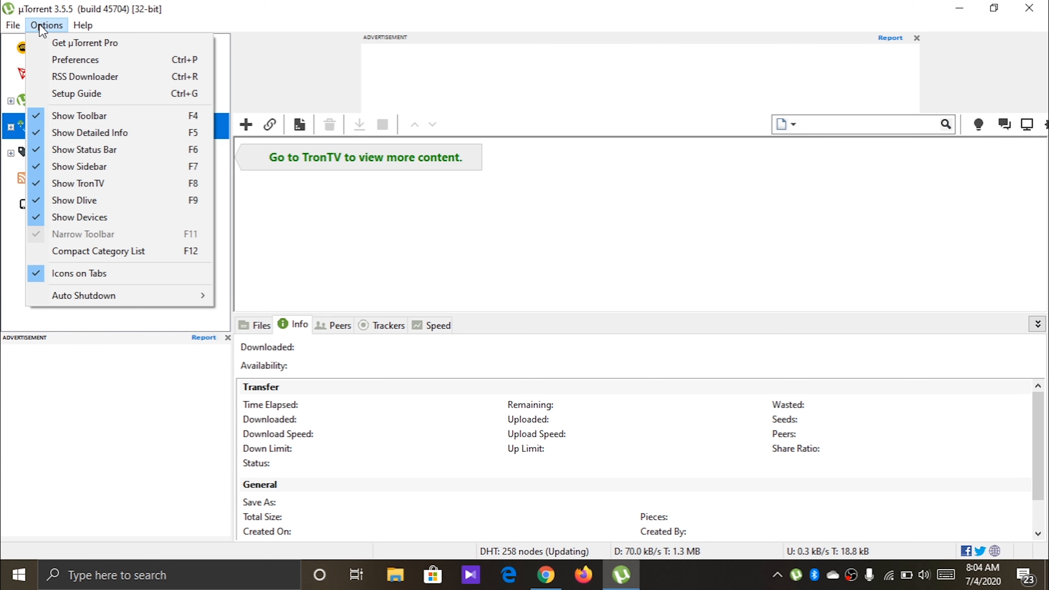
{"action": "left_click", "coordinate": [12, 26]}
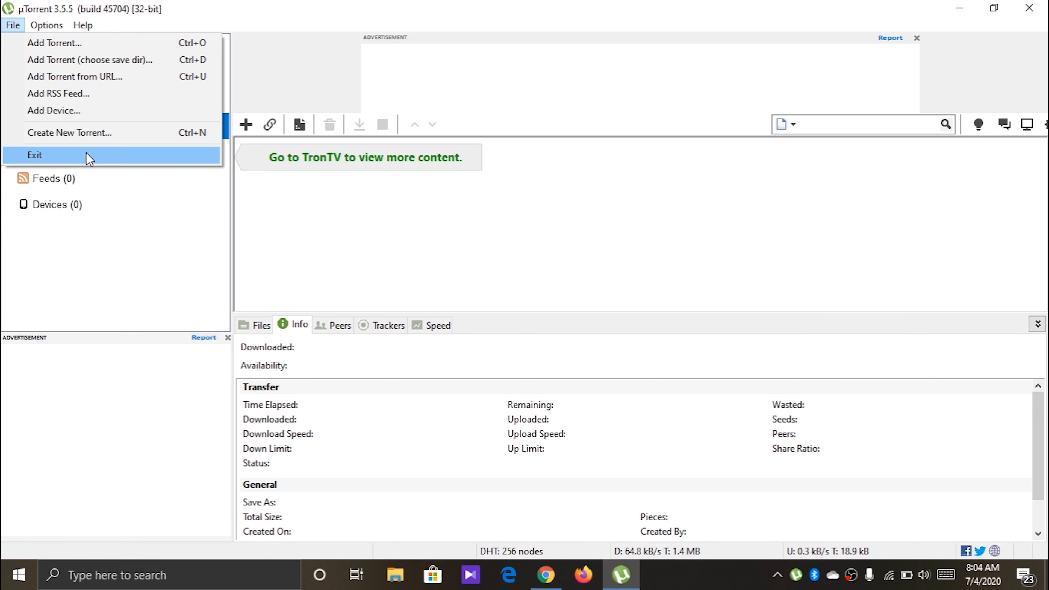
{"action": "left_click", "coordinate": [34, 155]}
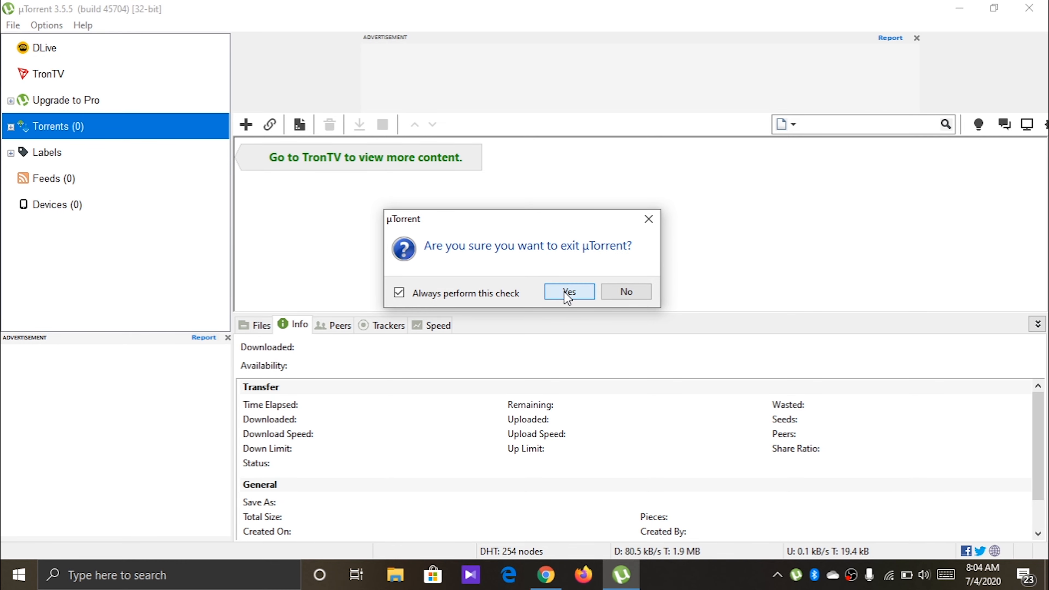
{"action": "left_click", "coordinate": [568, 291]}
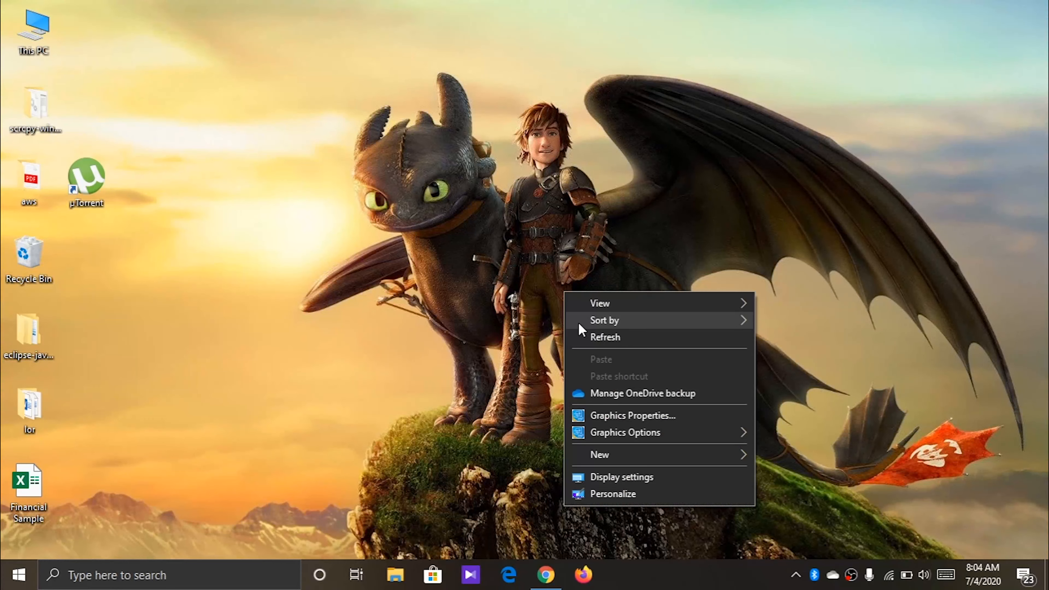
{"action": "left_click", "coordinate": [865, 576]}
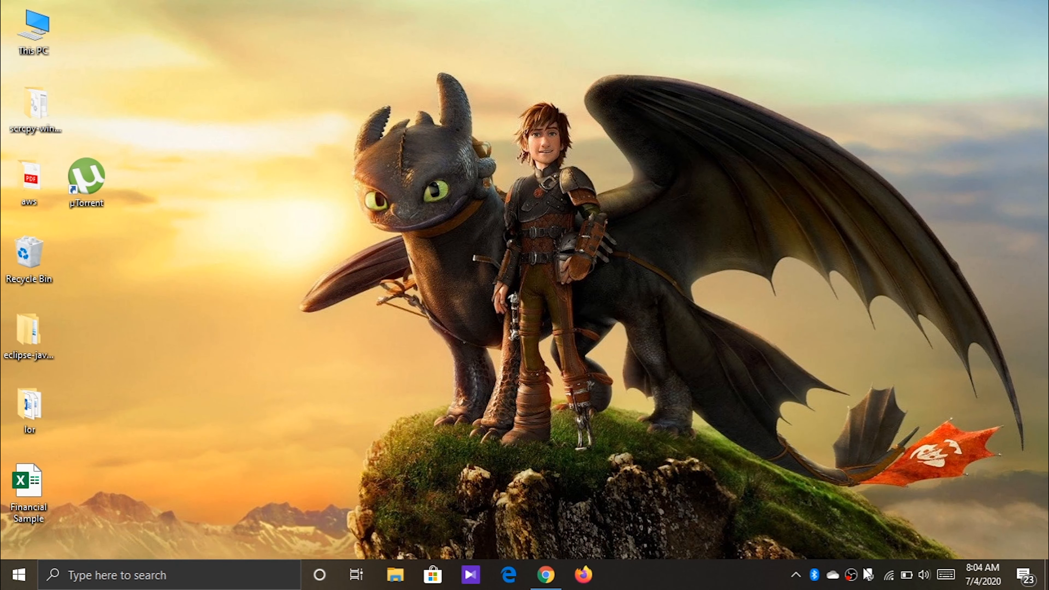